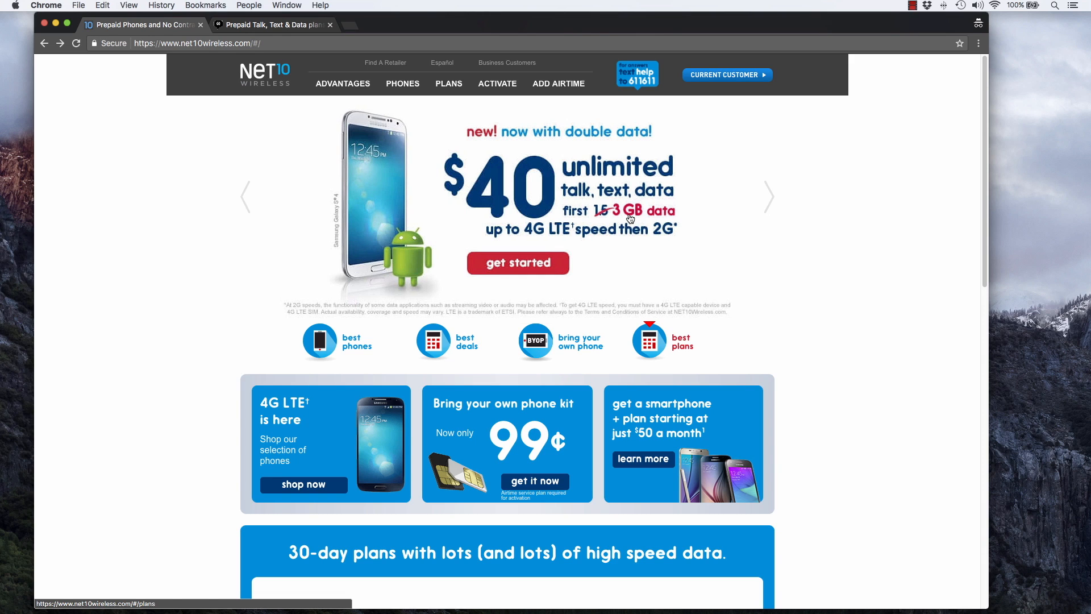
mouse_move(445, 101)
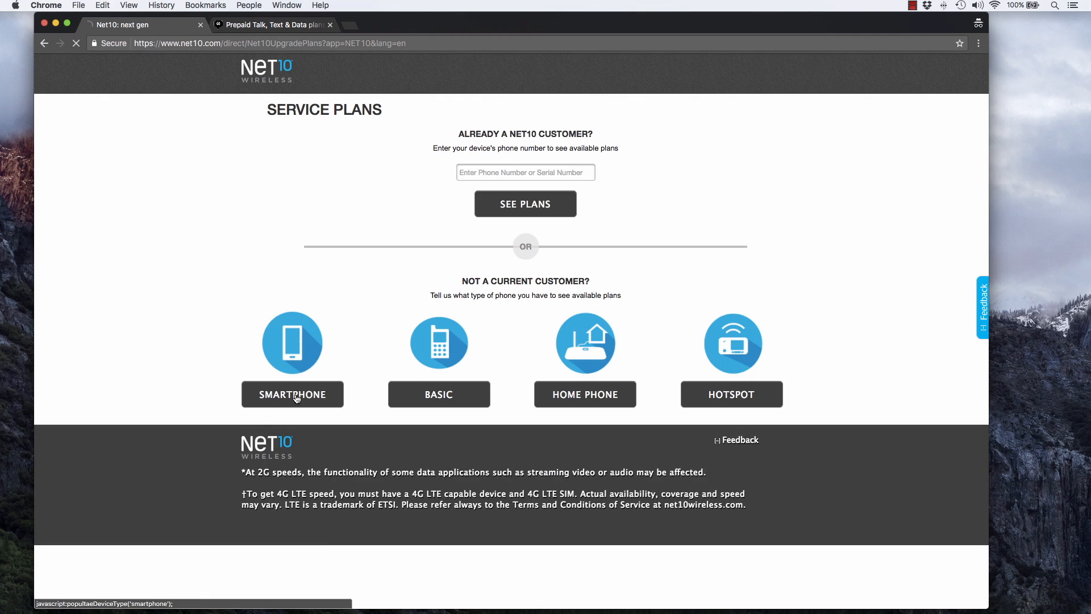
Choose SMARTPHONE under Not a Current Customer to list the 500MB–10GB monthly plans
left_click(292, 394)
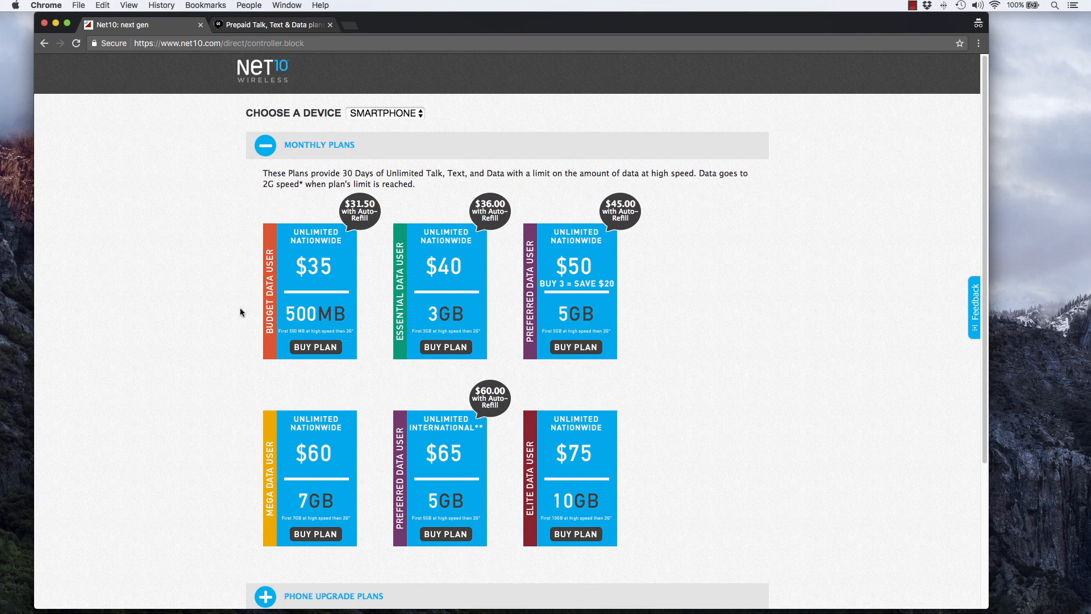
mouse_move(300, 287)
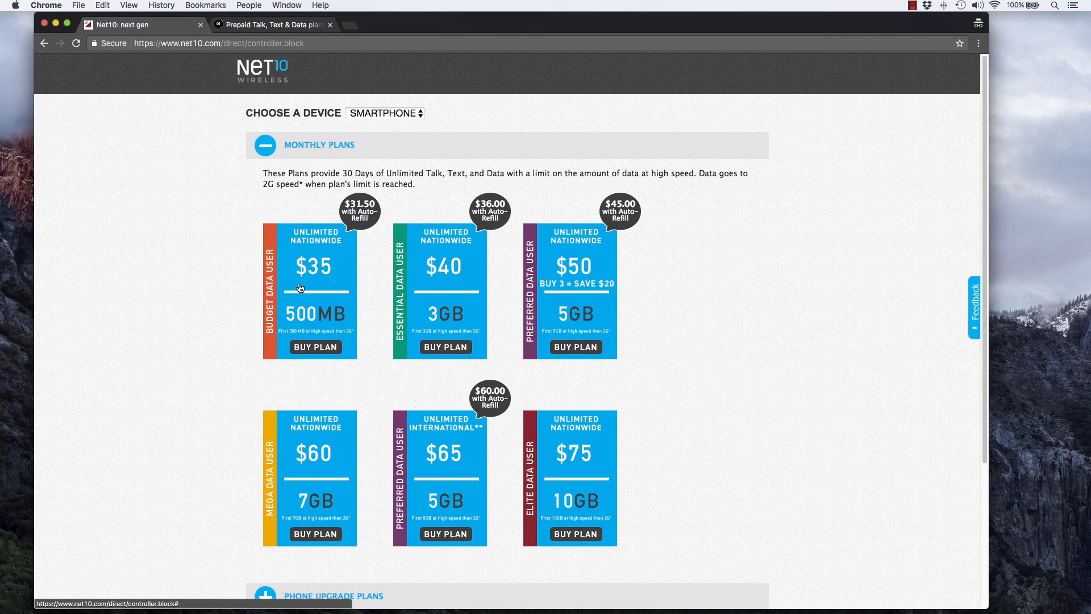
mouse_move(536, 281)
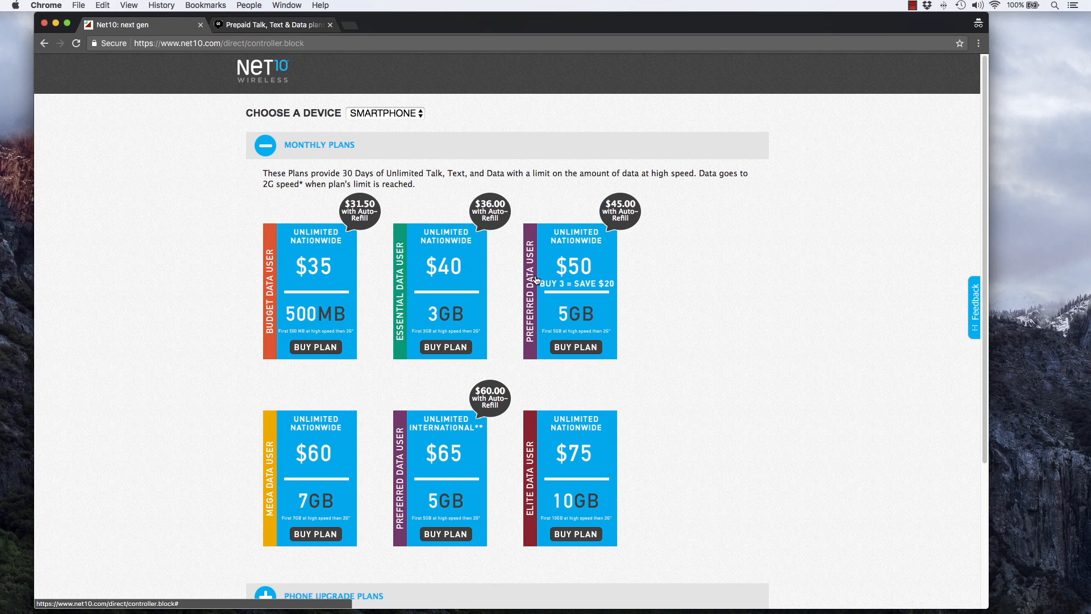
mouse_move(752, 279)
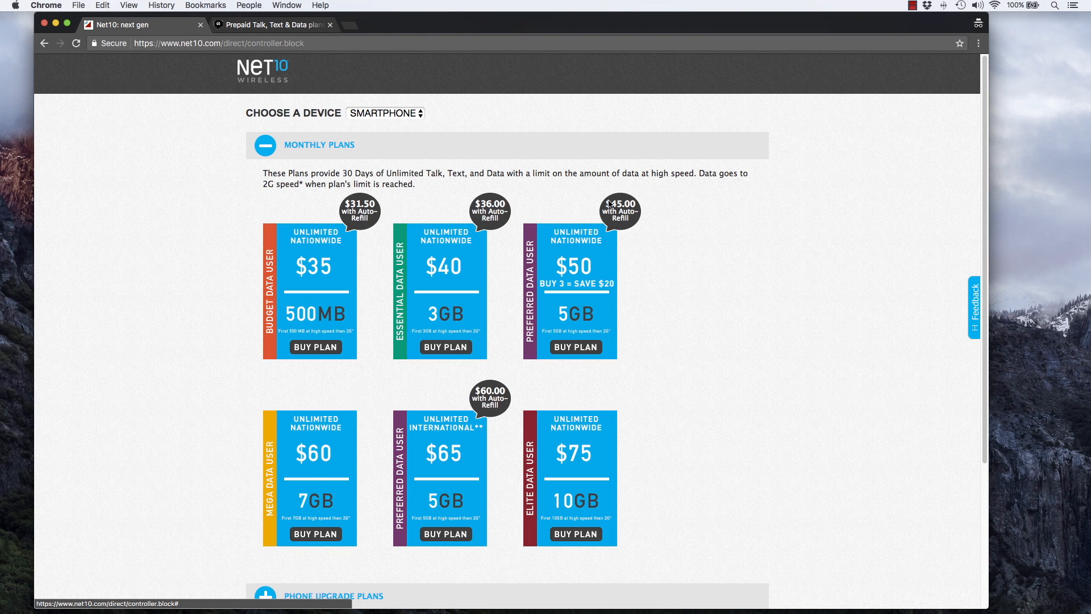
mouse_move(619, 222)
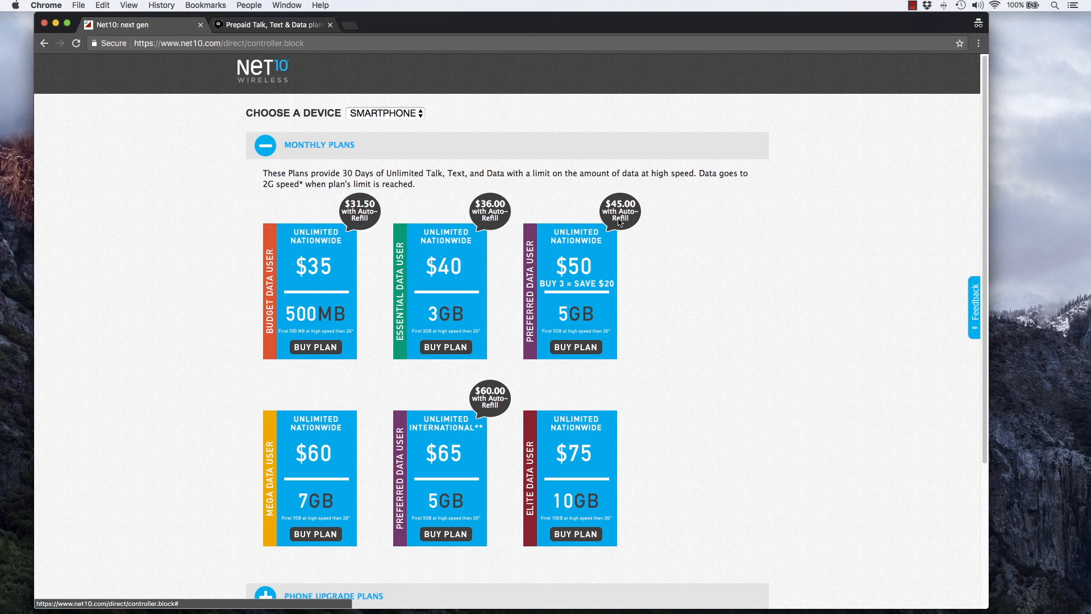
mouse_move(287, 275)
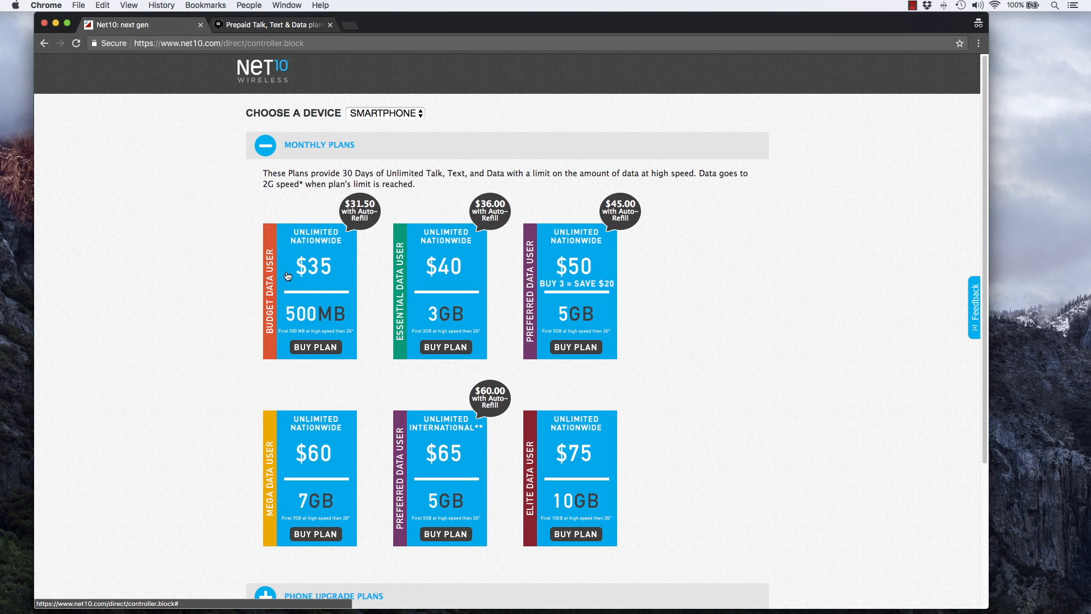
mouse_move(313, 325)
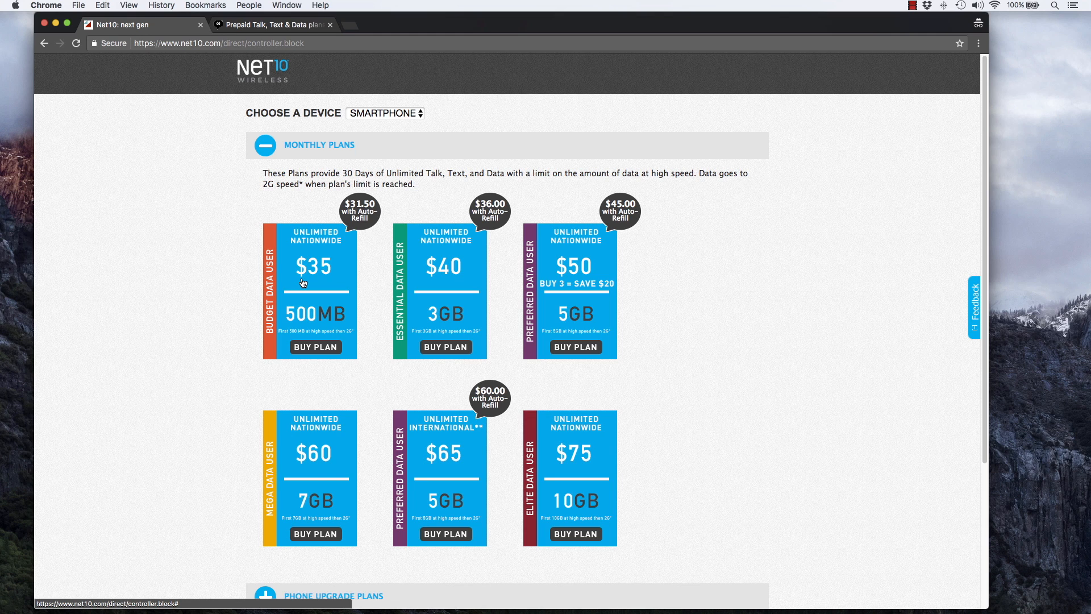
mouse_move(289, 309)
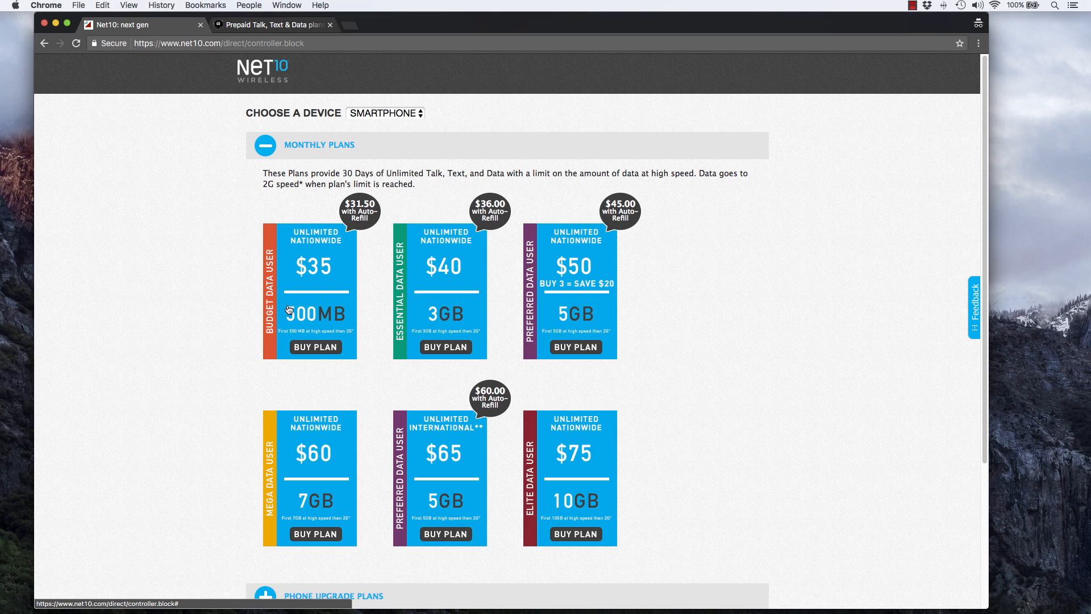
mouse_move(420, 284)
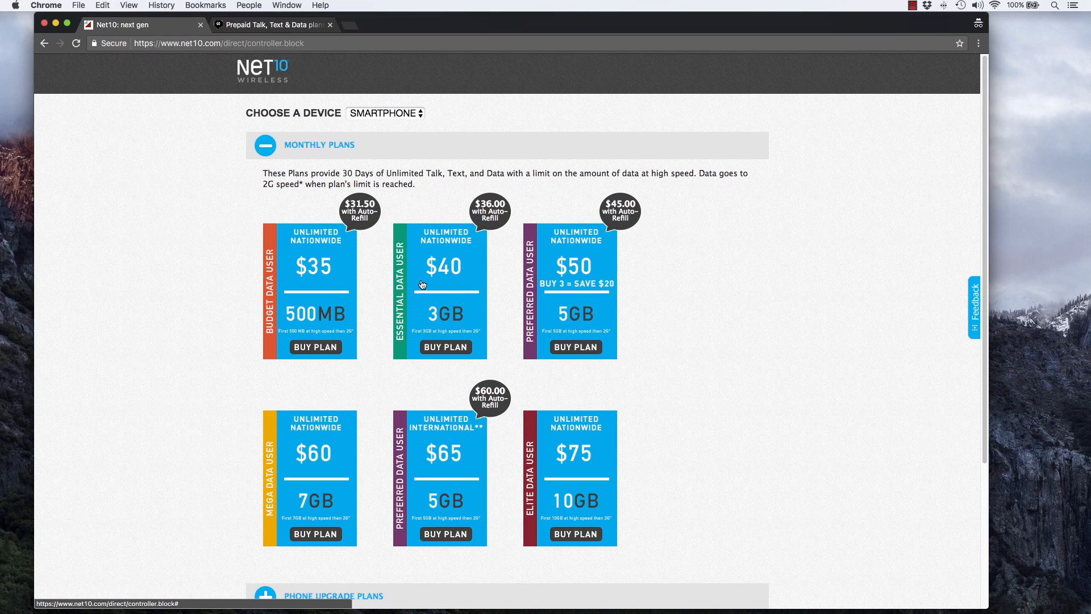
mouse_move(457, 294)
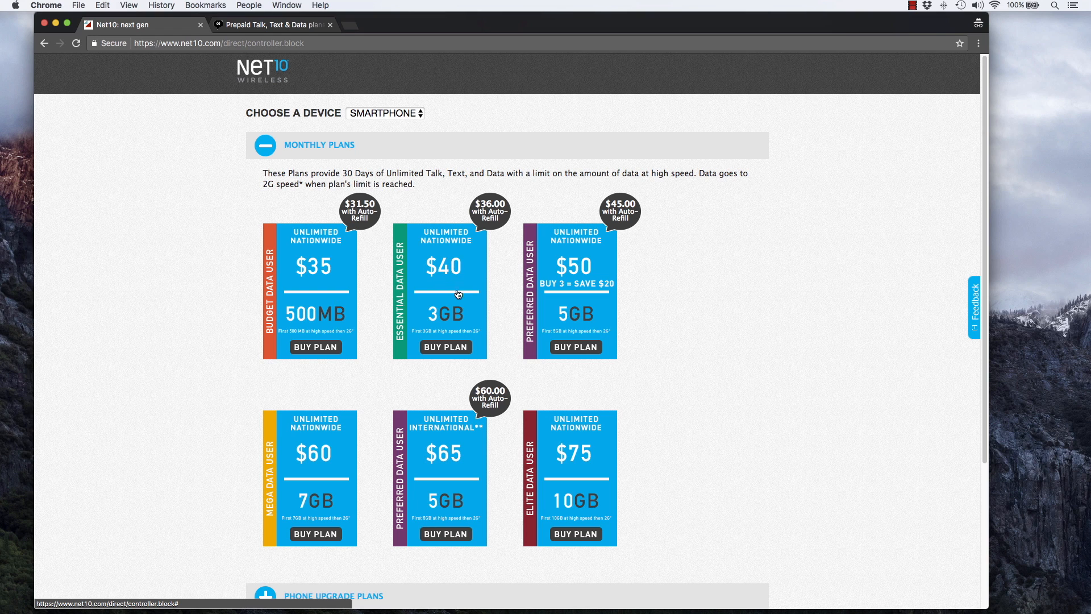
mouse_move(462, 327)
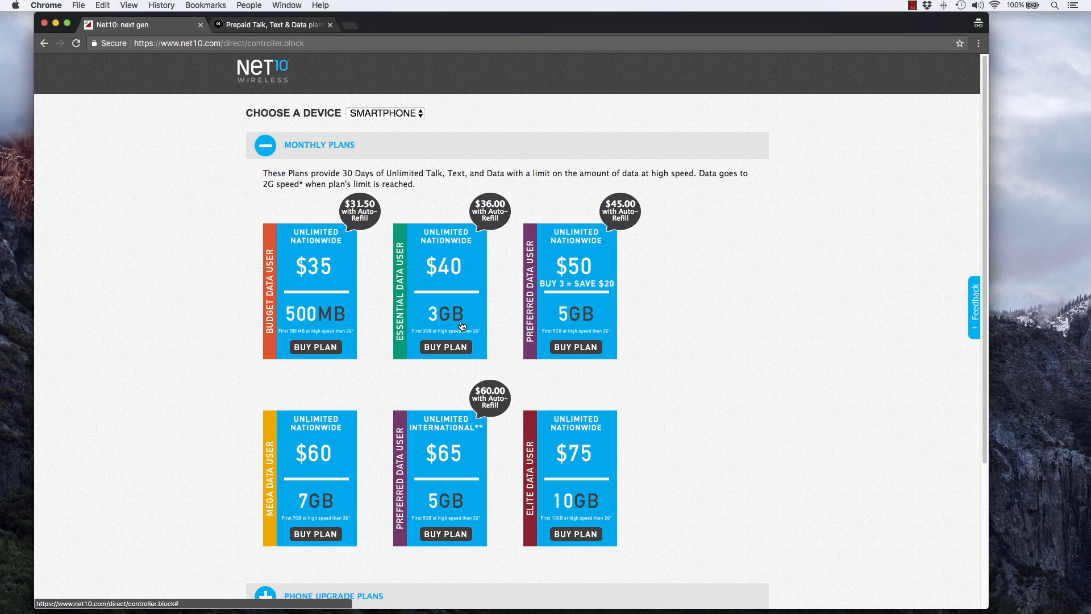
mouse_move(482, 213)
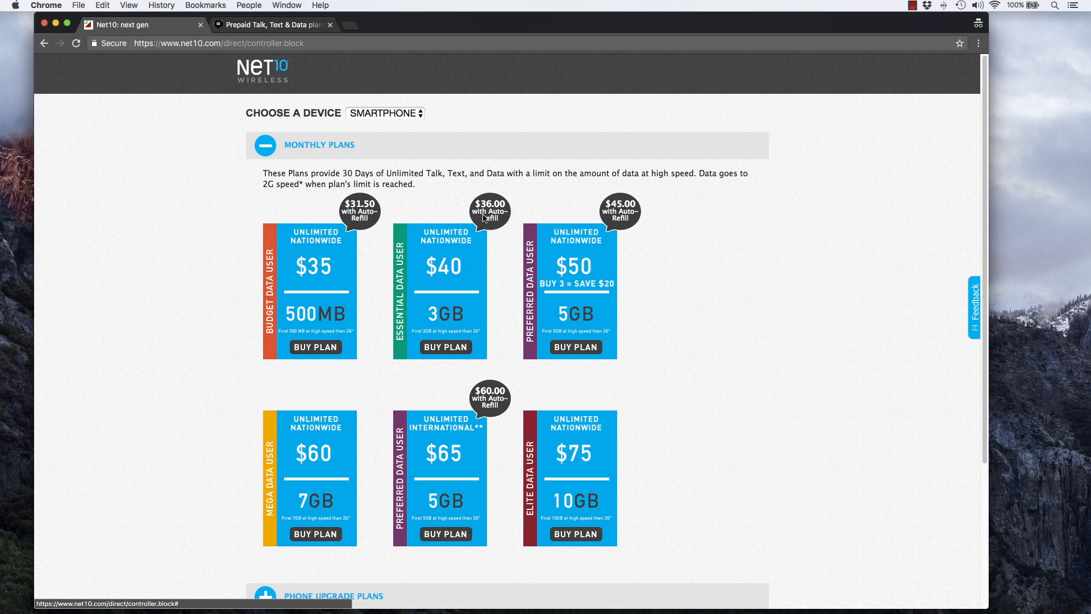
mouse_move(486, 222)
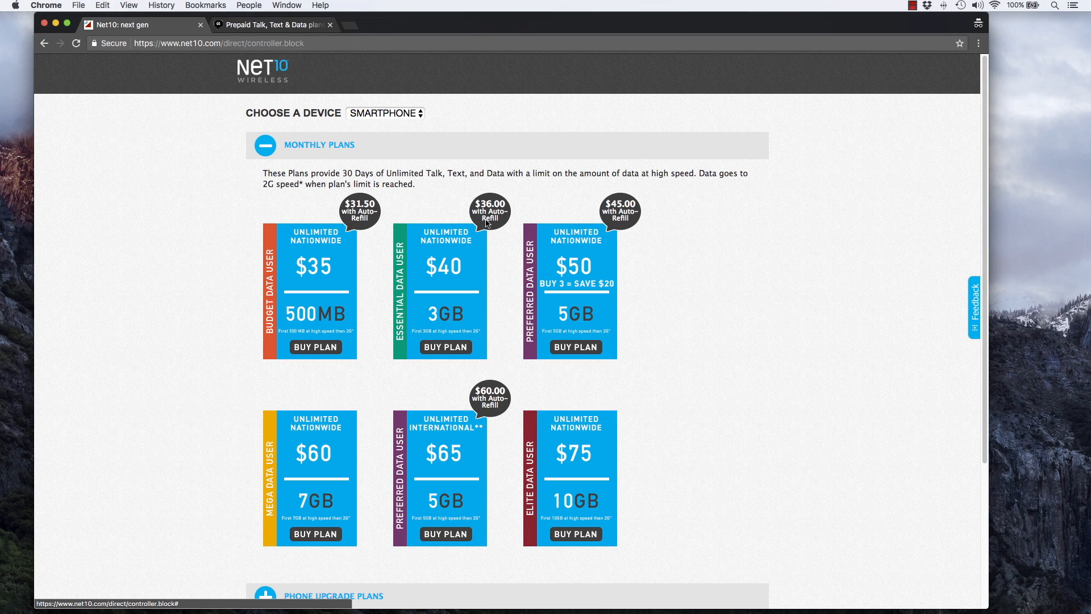
mouse_move(500, 220)
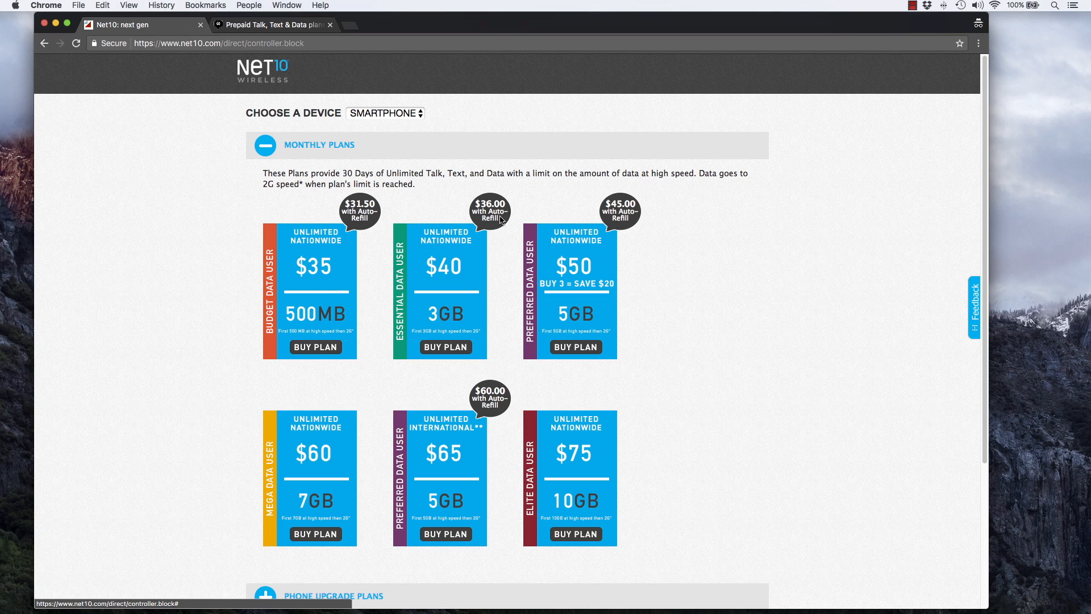
mouse_move(412, 314)
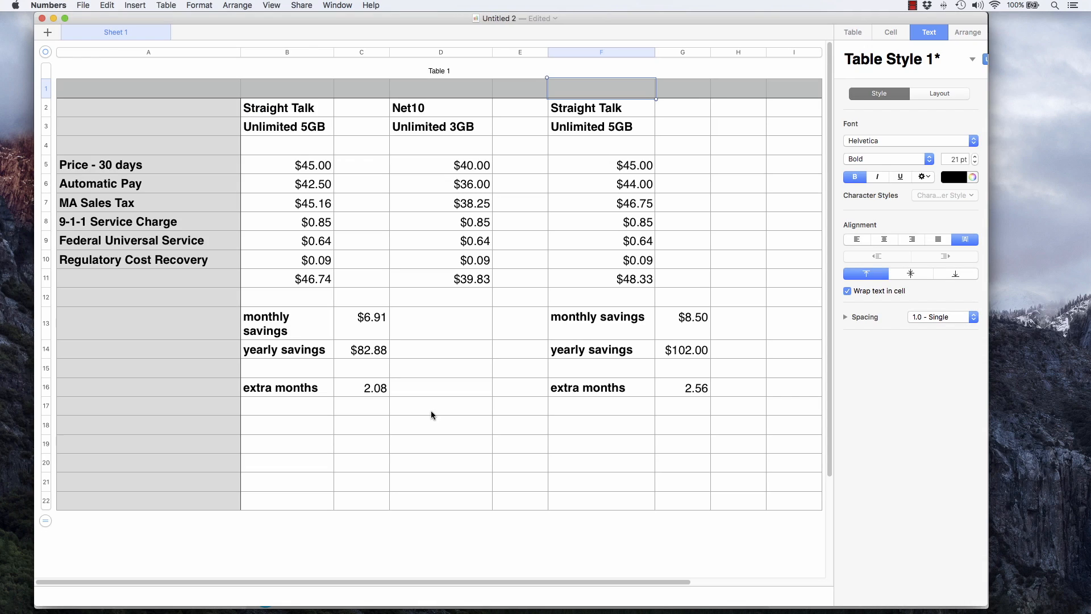
mouse_move(266, 137)
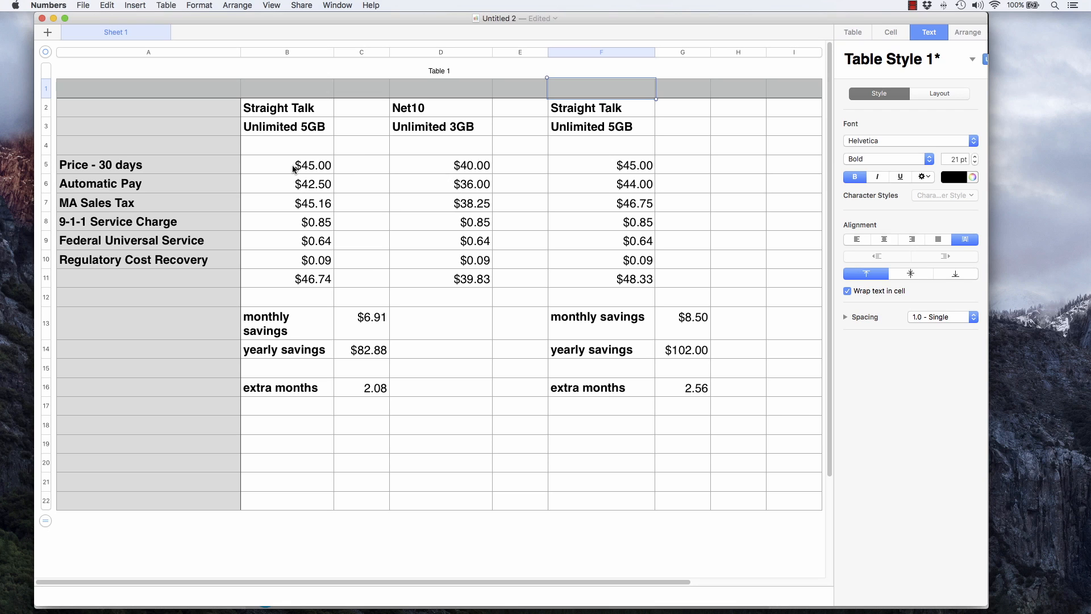
mouse_move(298, 190)
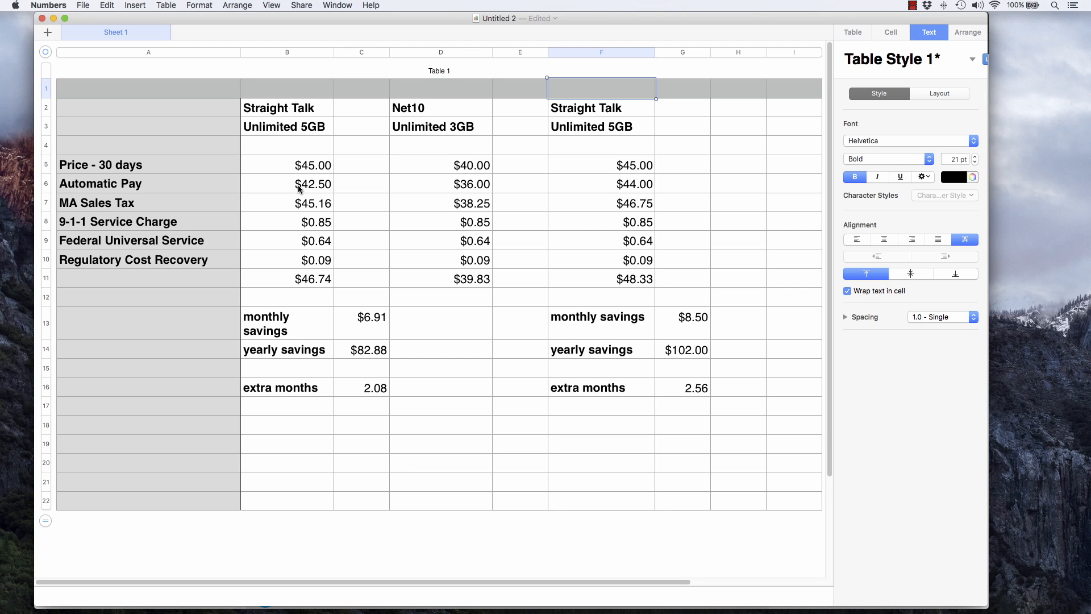
mouse_move(279, 208)
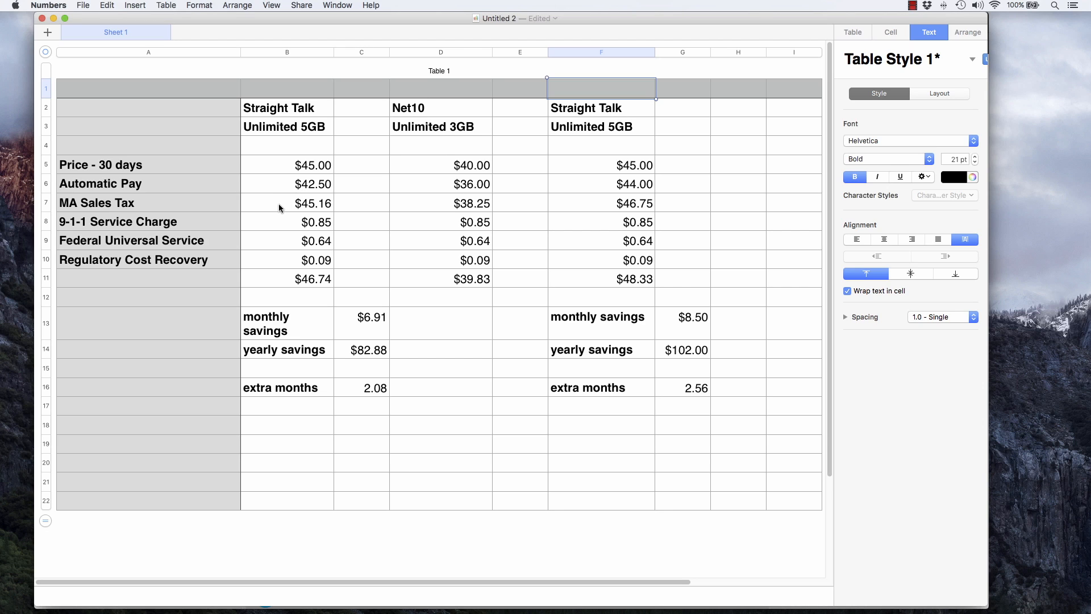
mouse_move(293, 207)
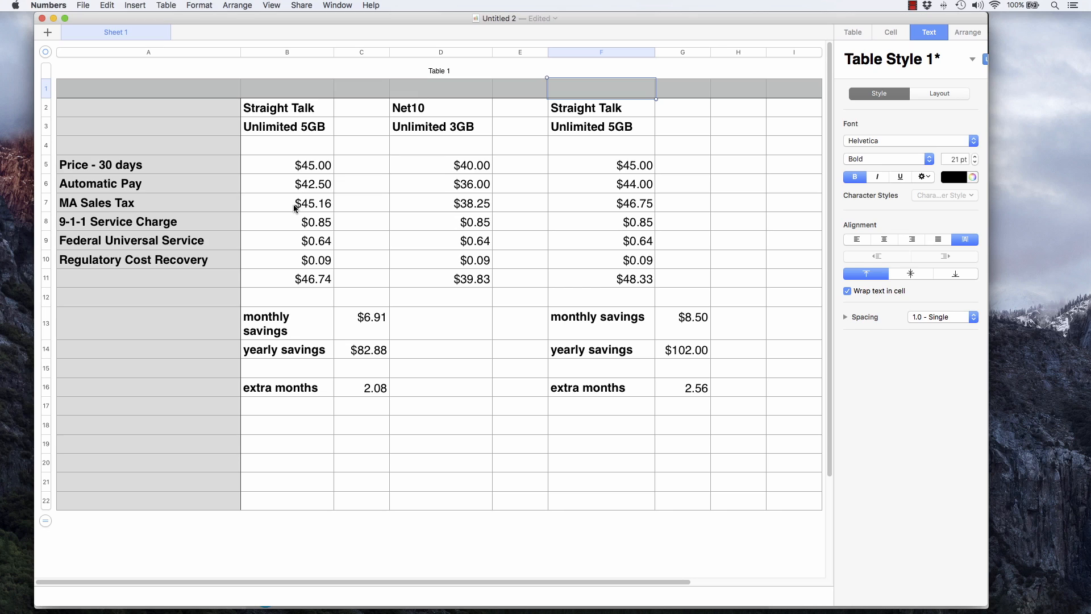
mouse_move(317, 216)
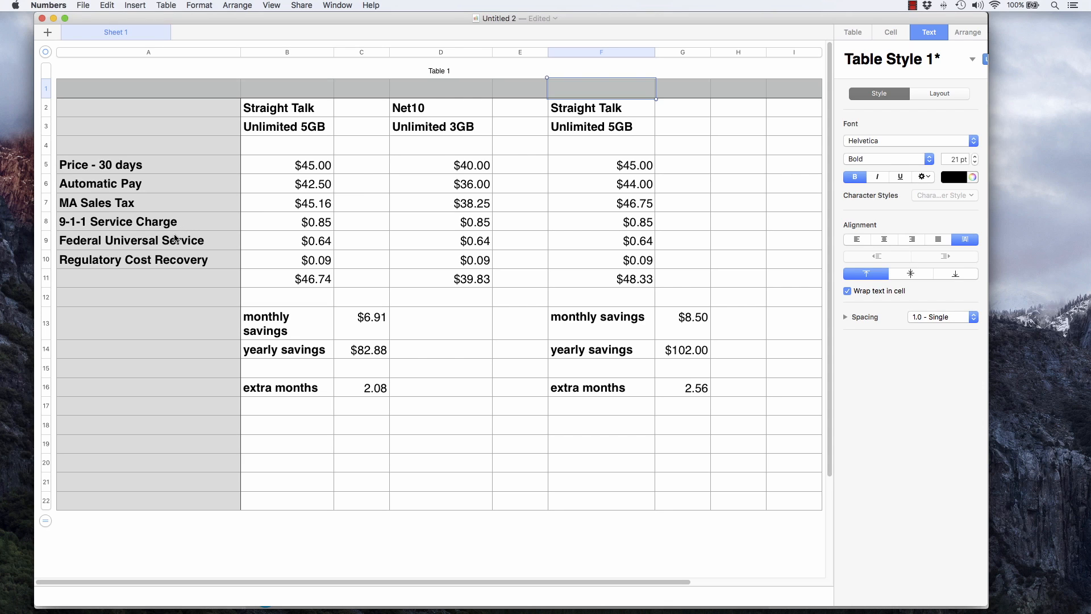
mouse_move(173, 243)
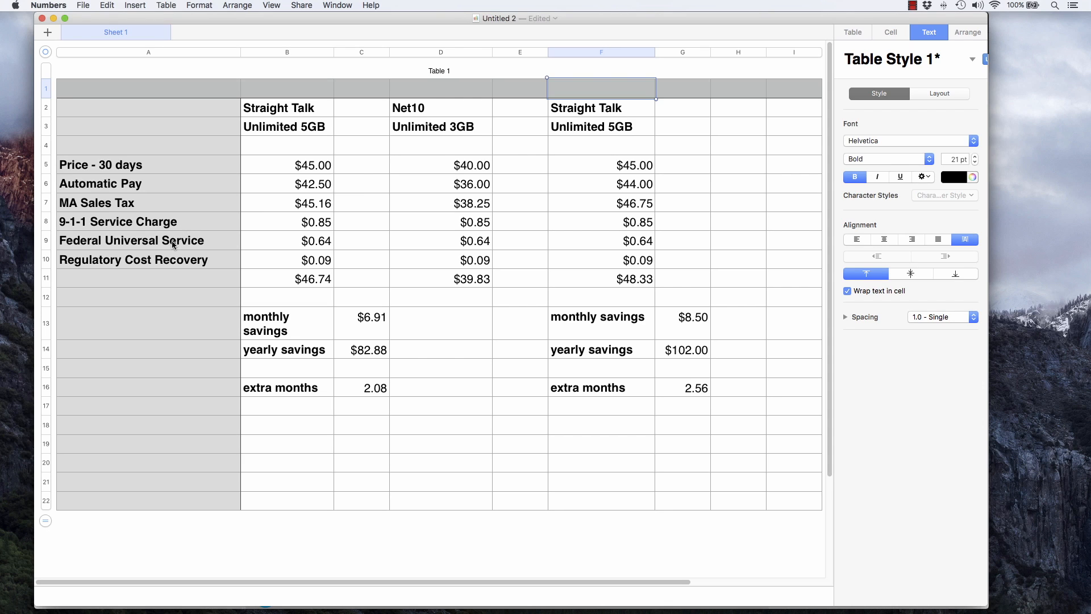
mouse_move(153, 271)
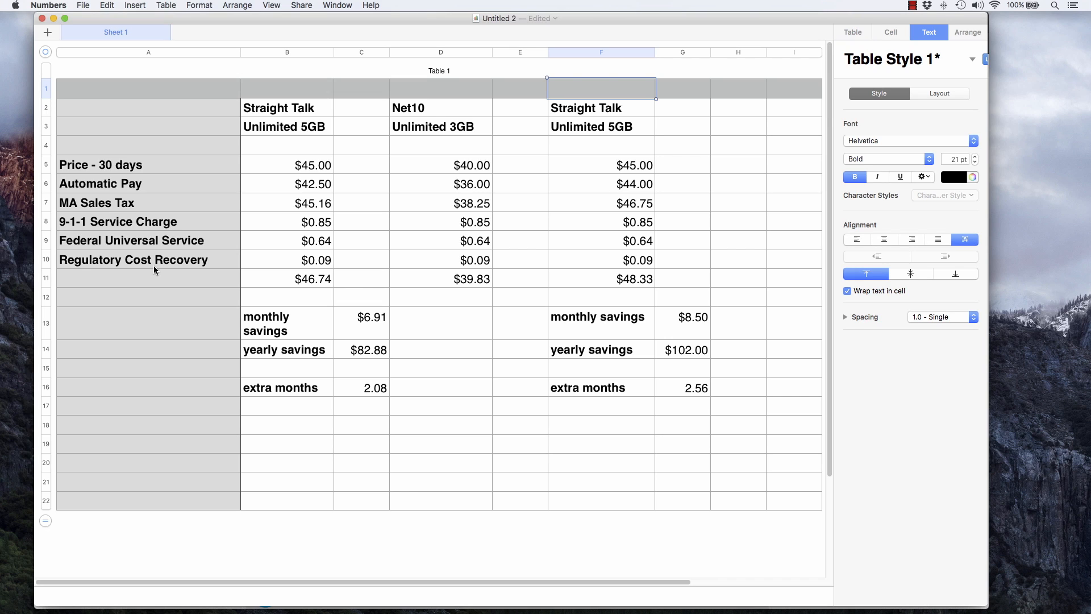
mouse_move(265, 245)
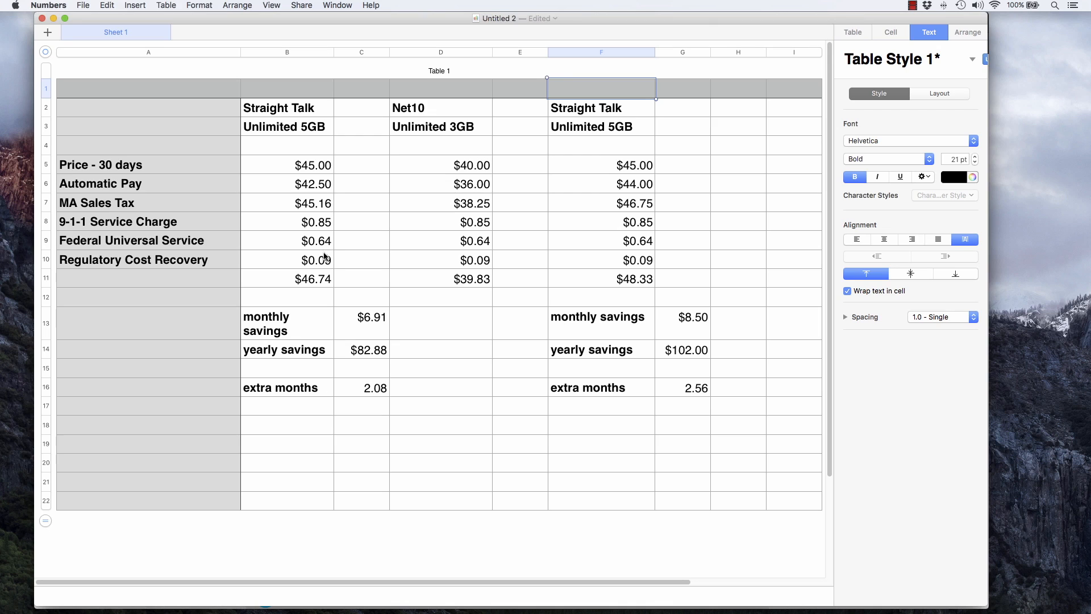
mouse_move(308, 287)
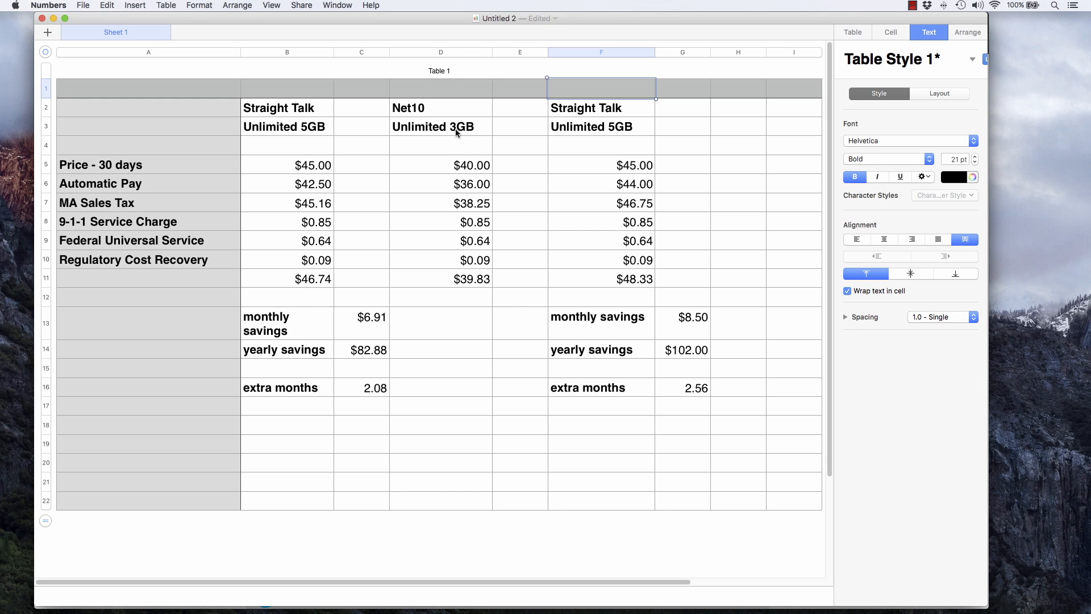
mouse_move(458, 173)
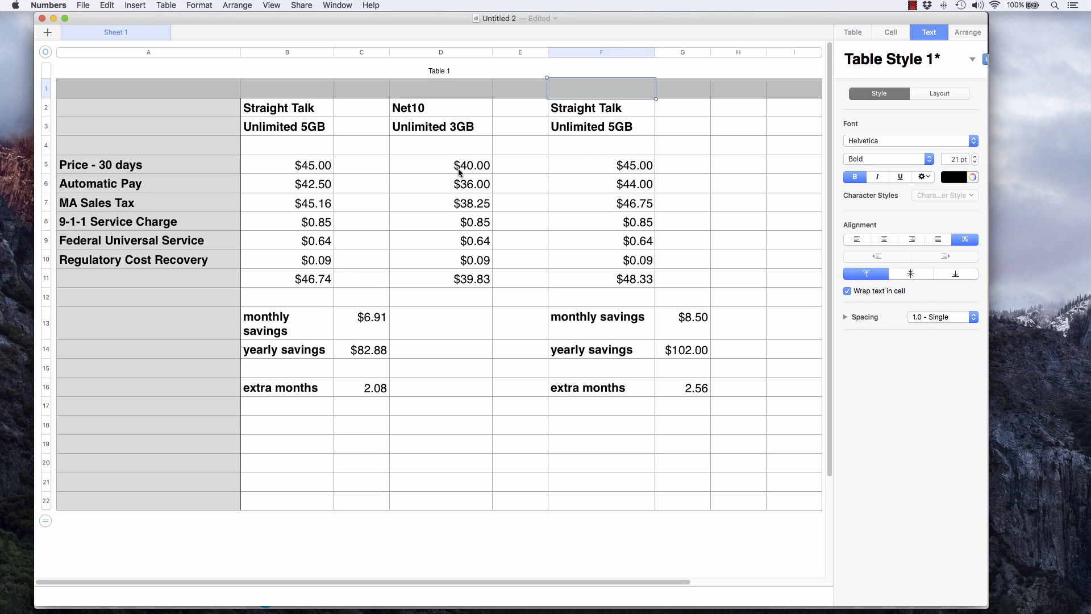
mouse_move(457, 184)
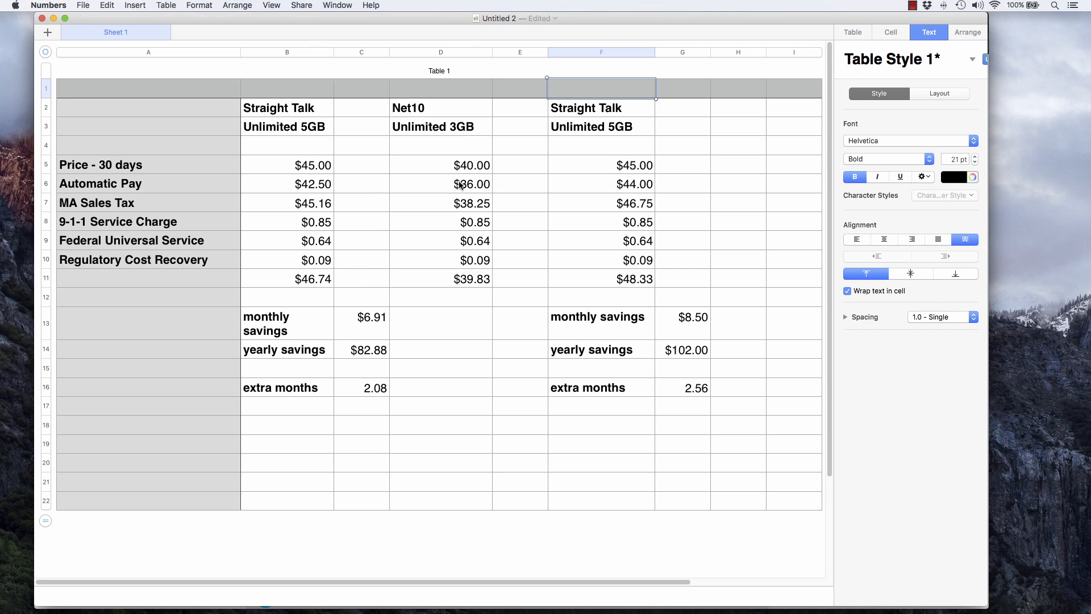
mouse_move(454, 209)
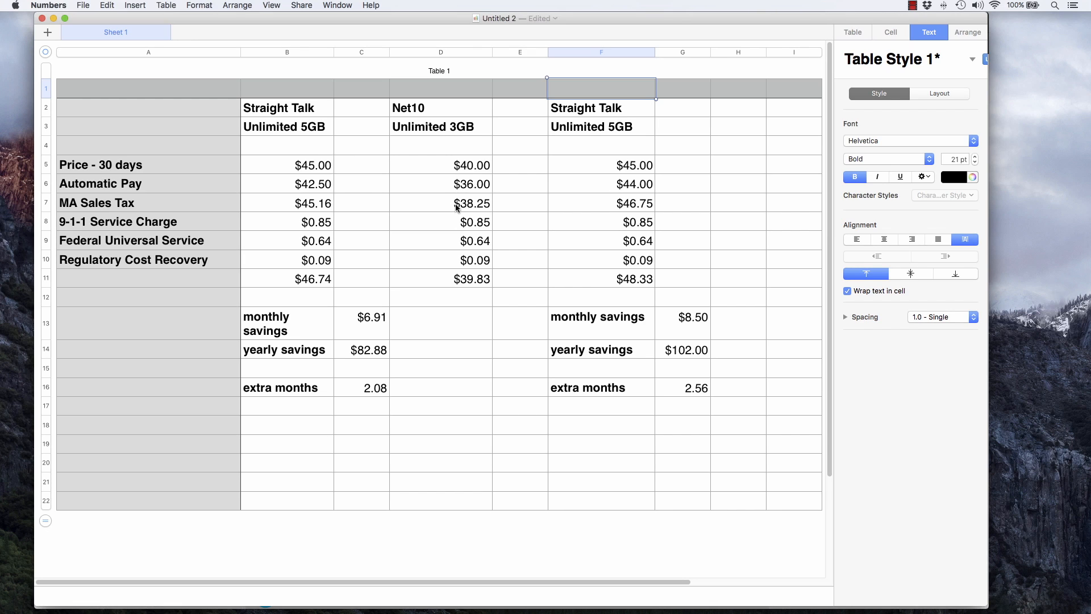
mouse_move(454, 223)
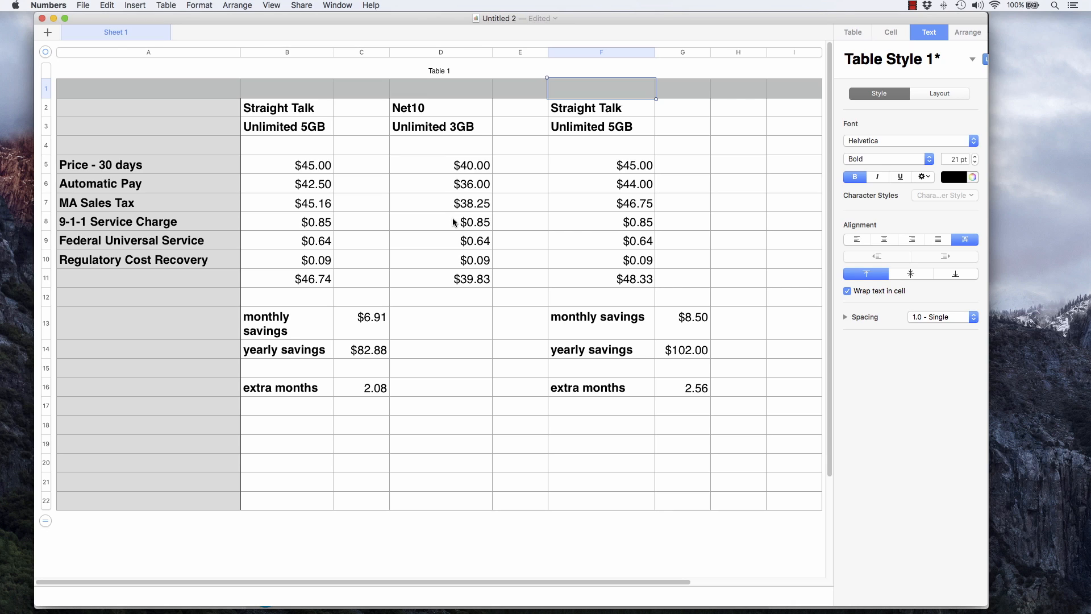
mouse_move(465, 284)
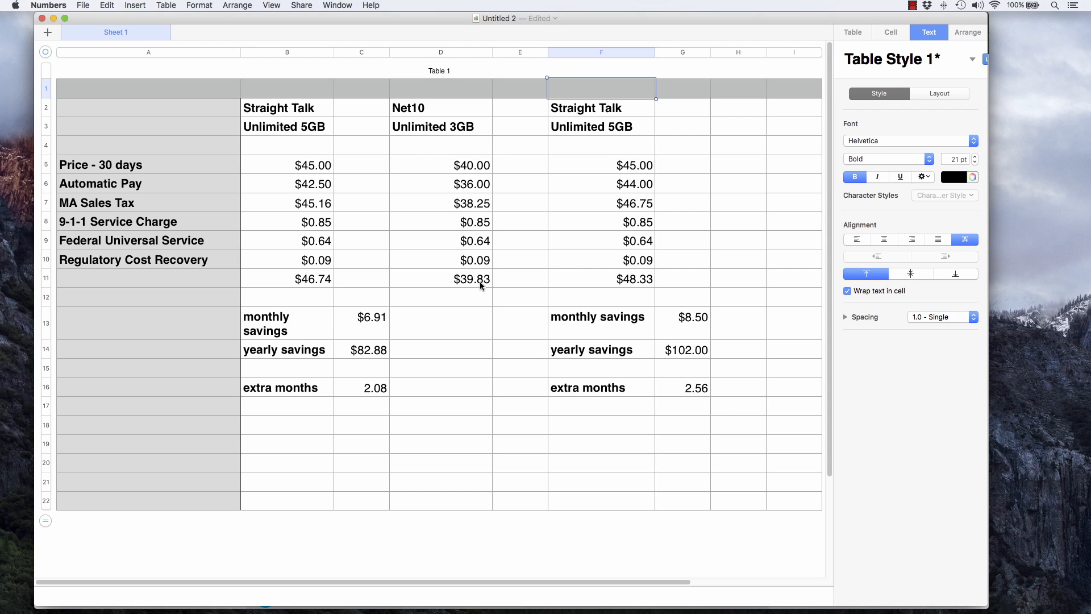
mouse_move(429, 297)
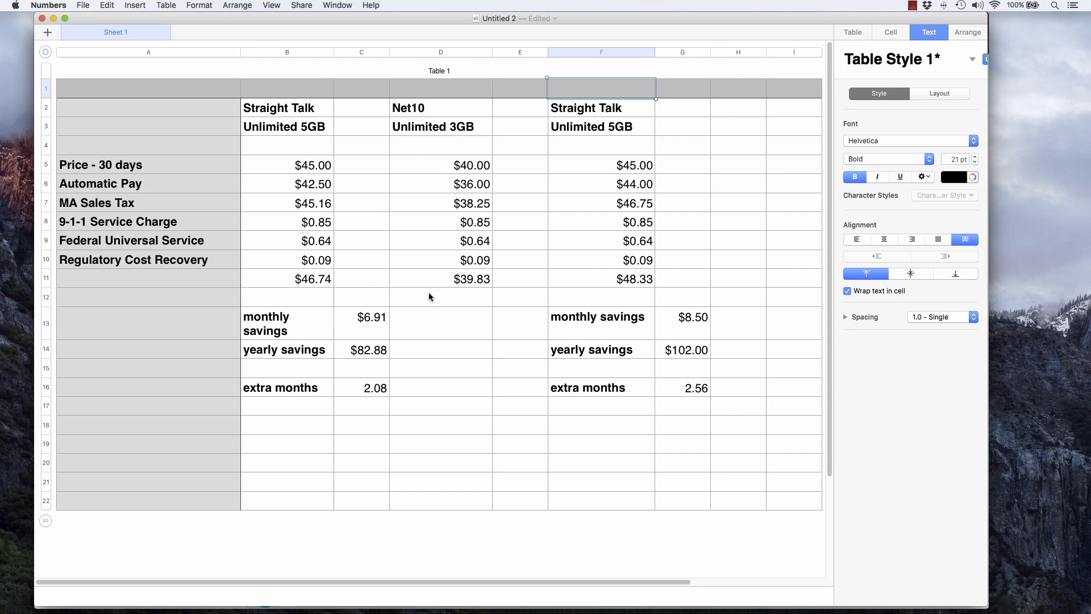
mouse_move(365, 333)
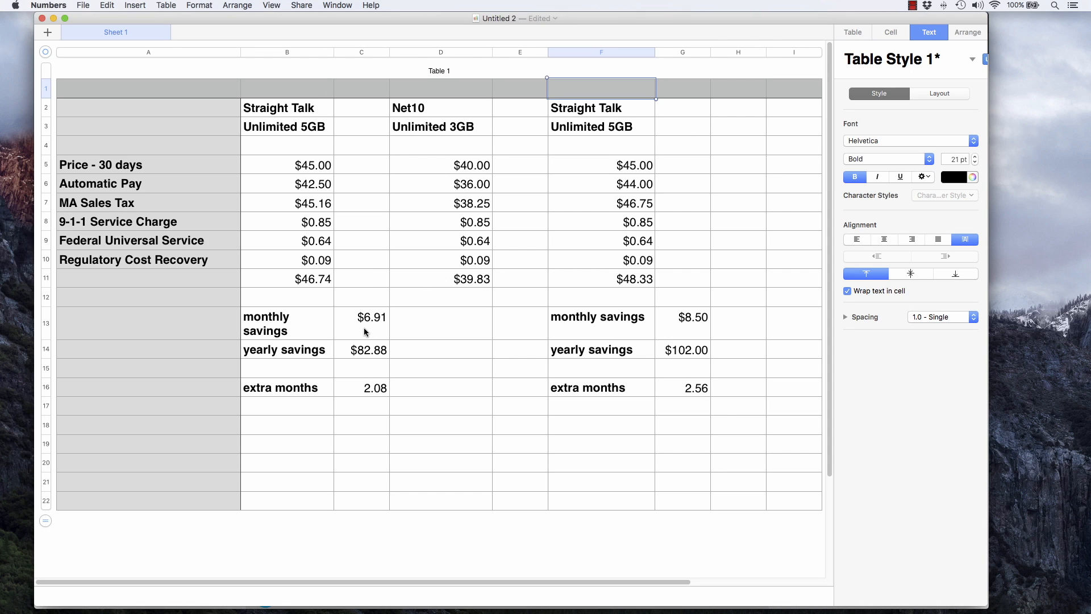
mouse_move(388, 323)
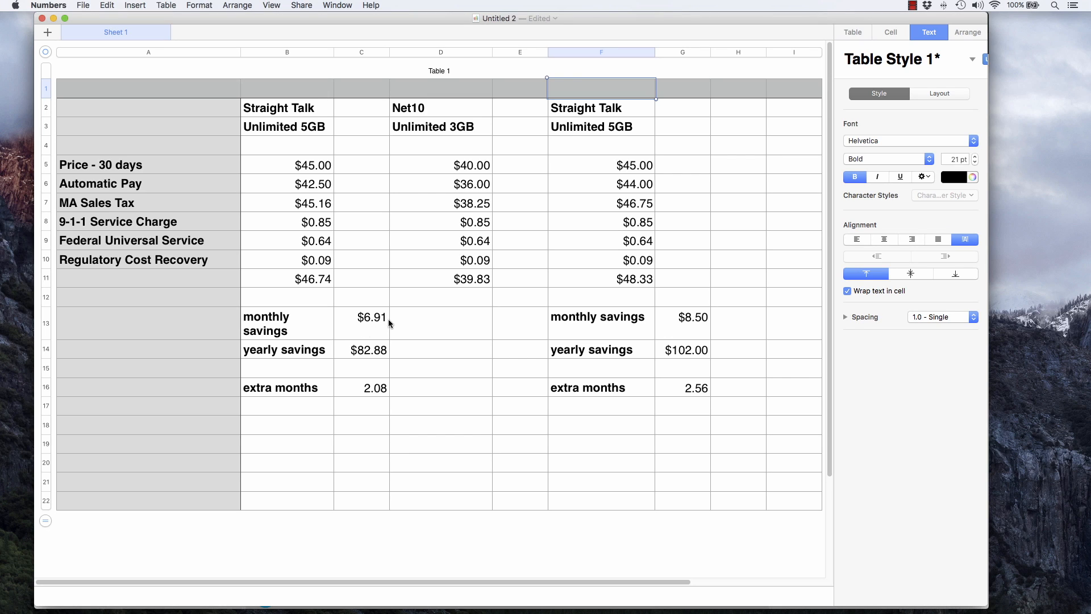
mouse_move(360, 362)
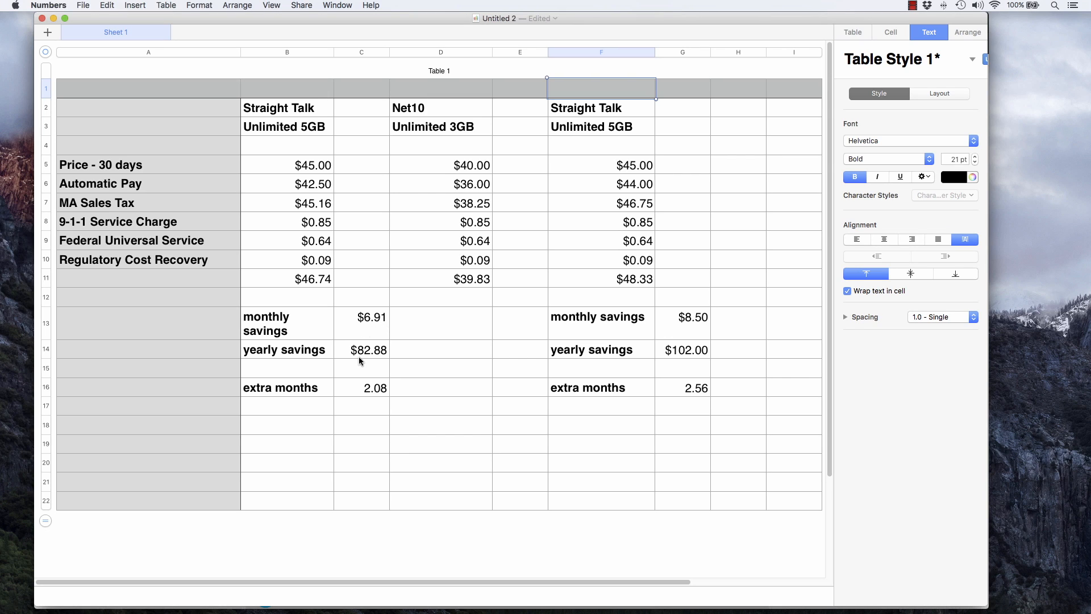
mouse_move(373, 358)
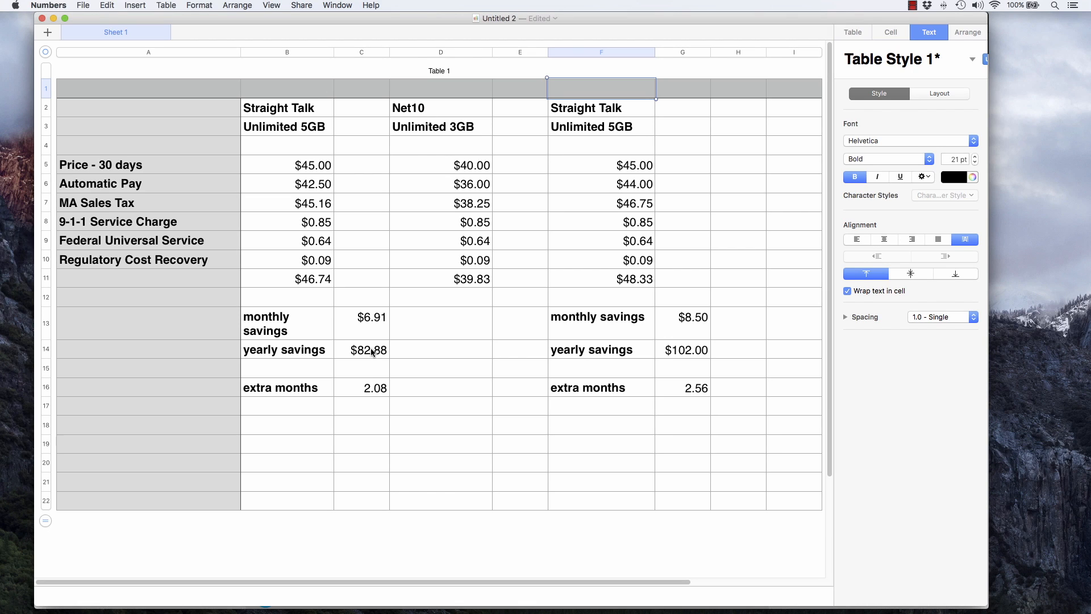
mouse_move(442, 241)
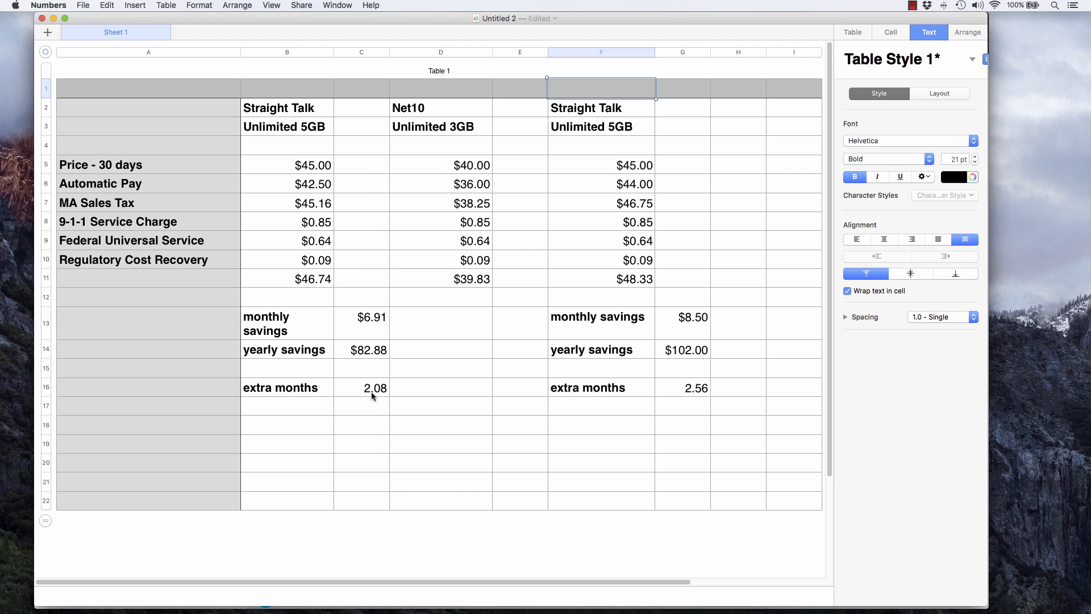
mouse_move(433, 348)
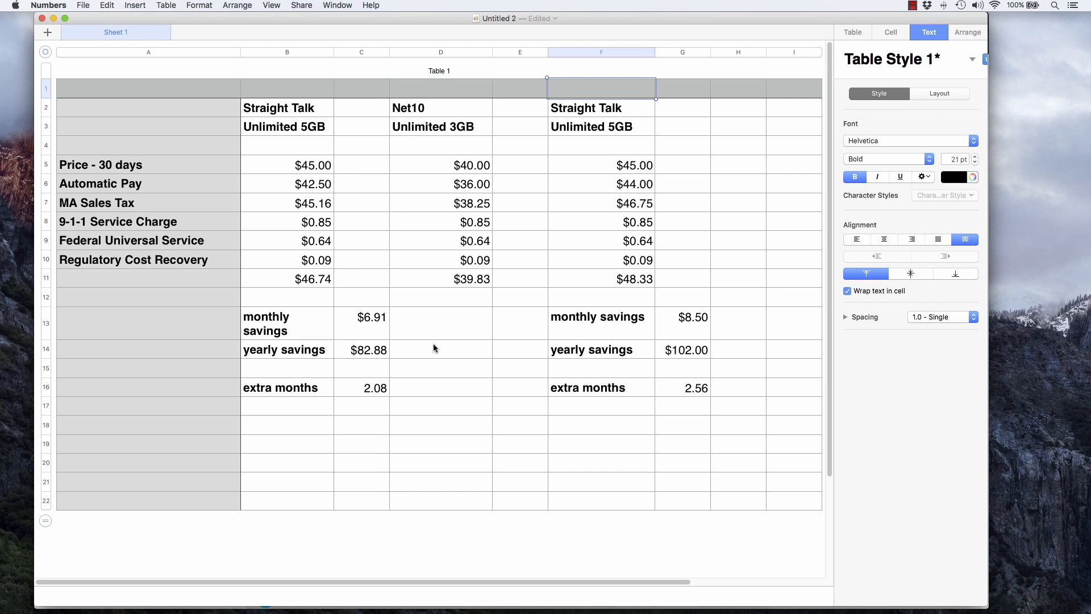
mouse_move(476, 272)
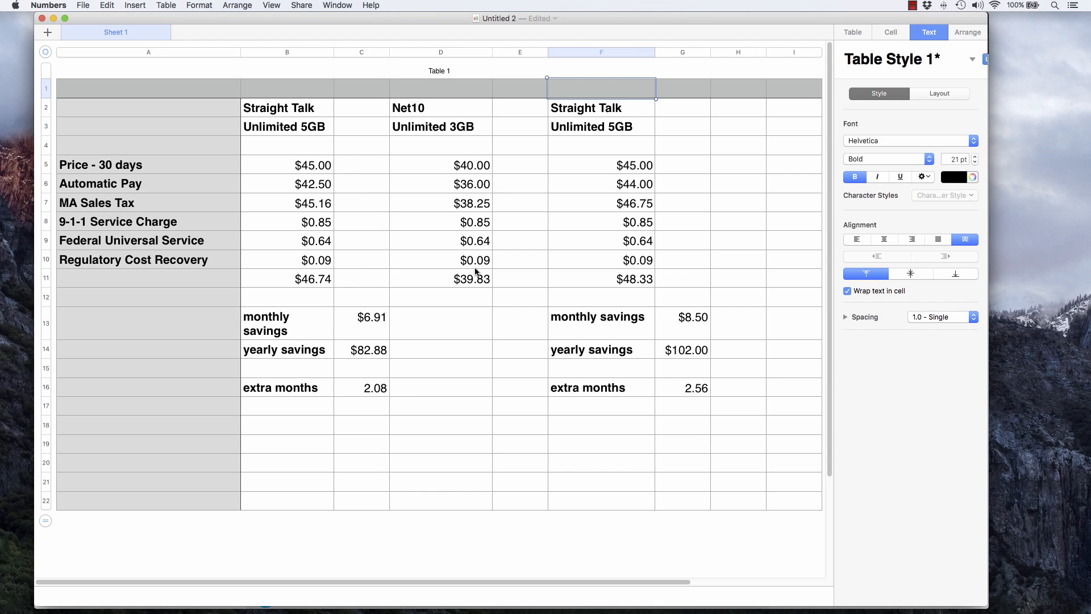
mouse_move(589, 155)
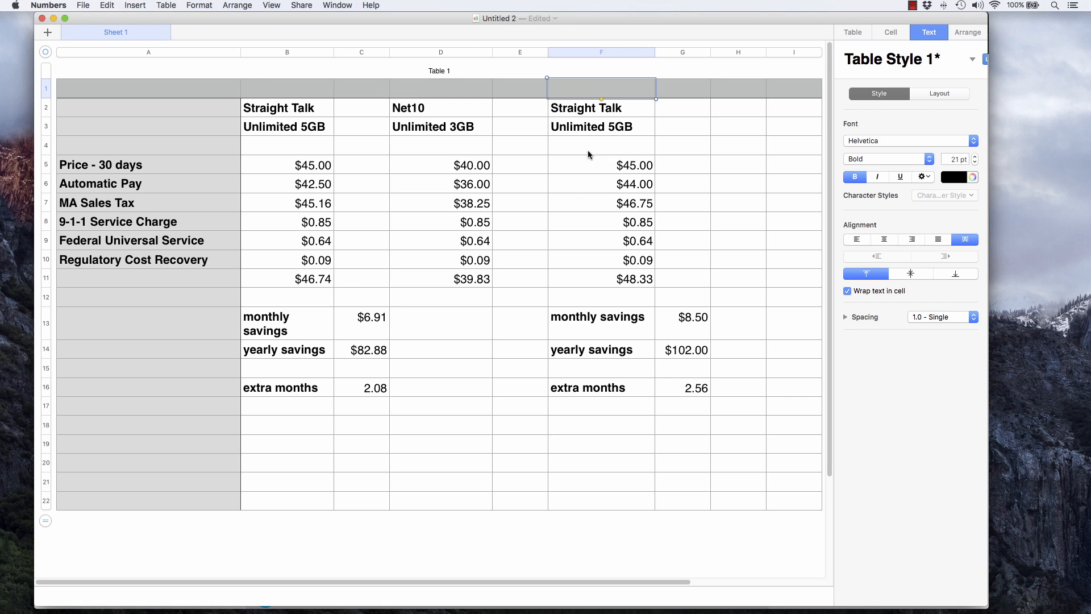
mouse_move(613, 185)
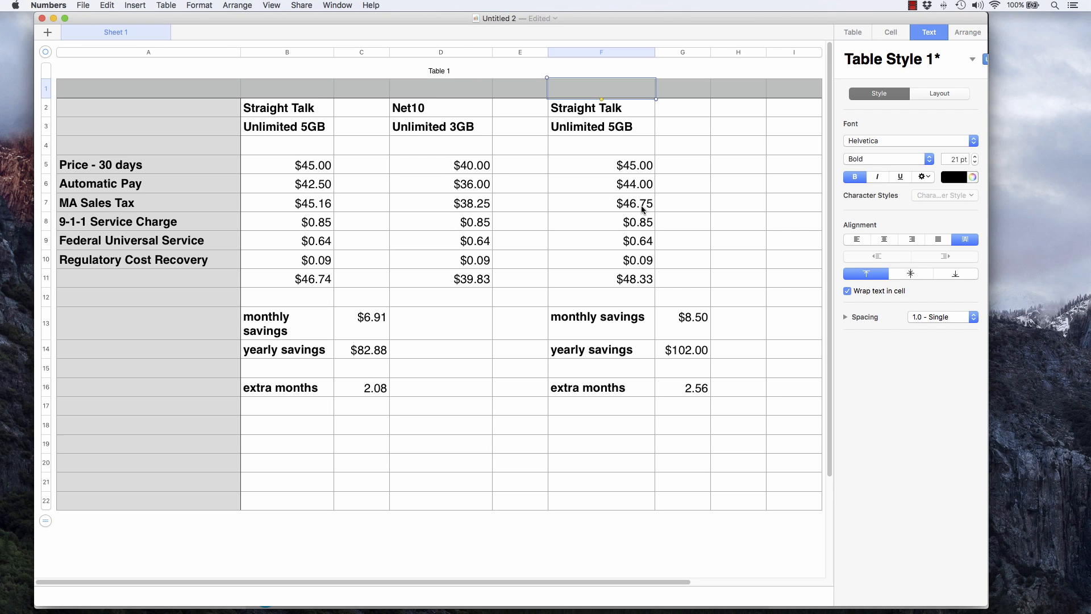
mouse_move(634, 286)
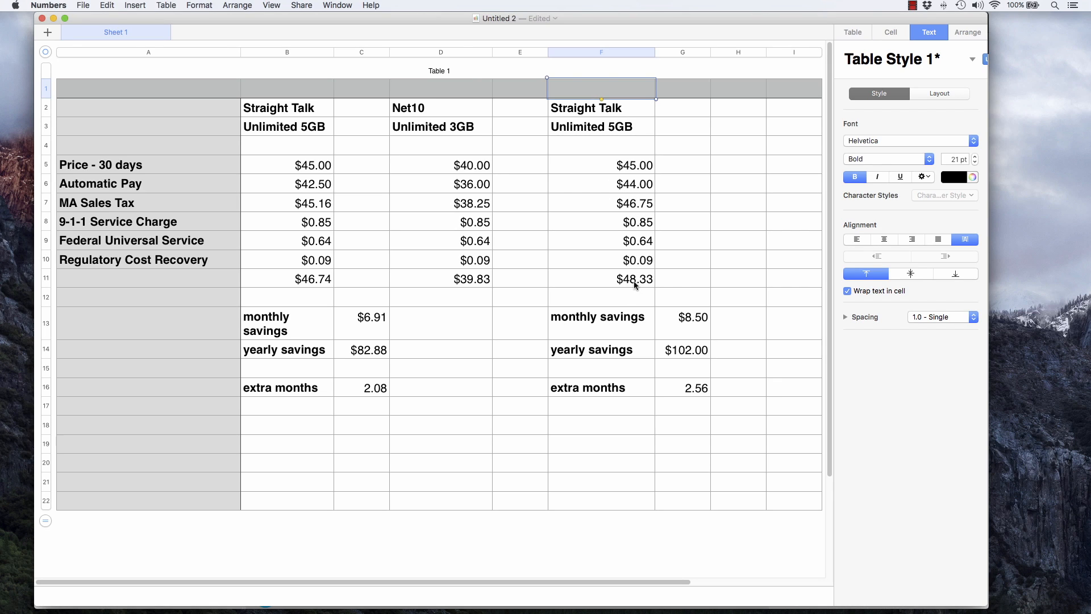
mouse_move(602, 279)
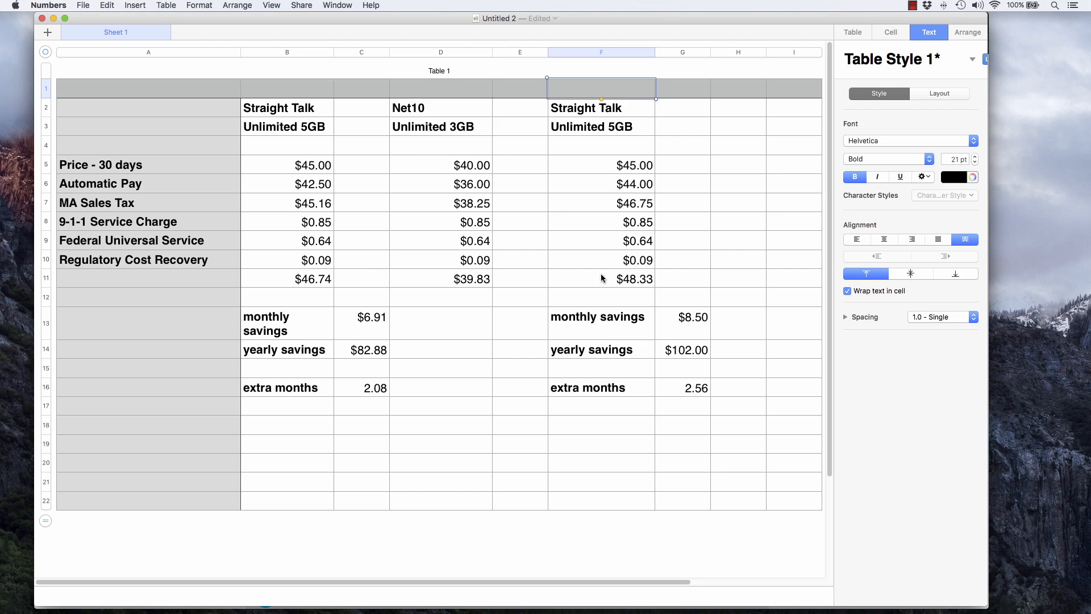
mouse_move(694, 332)
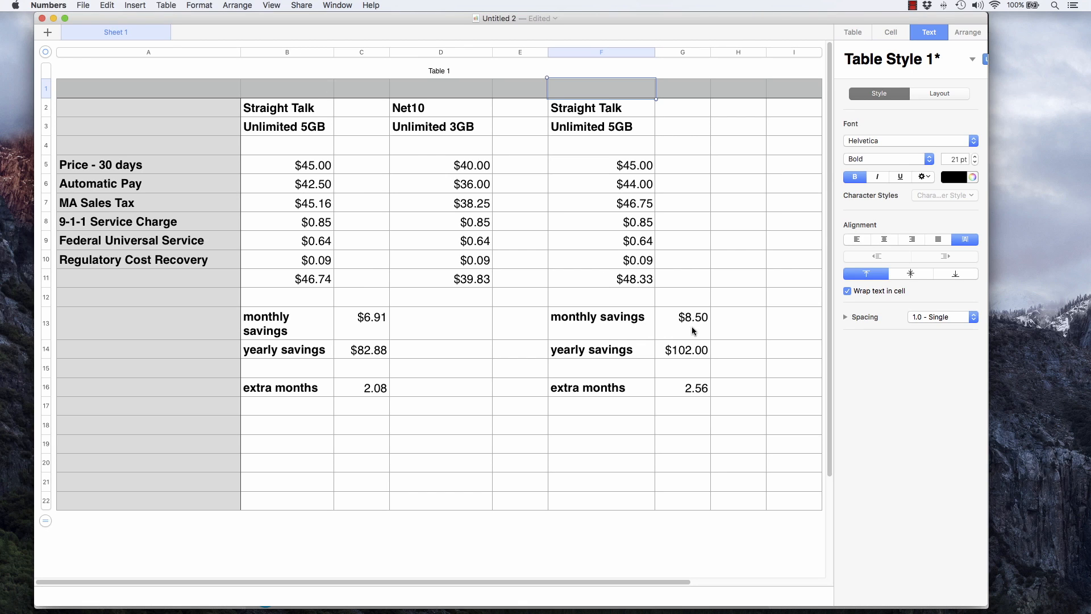
mouse_move(675, 361)
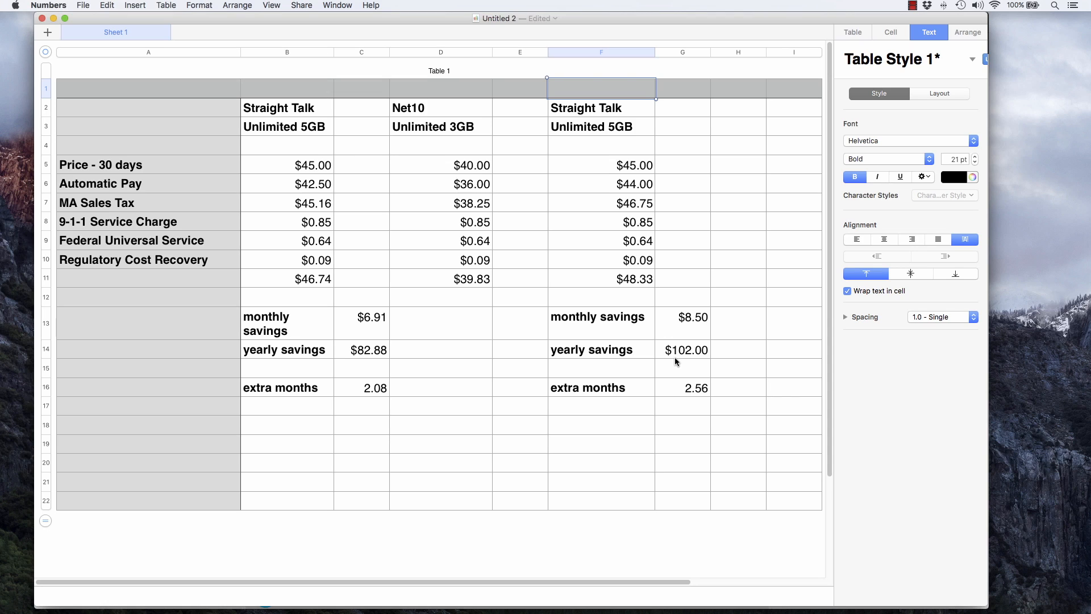
mouse_move(680, 391)
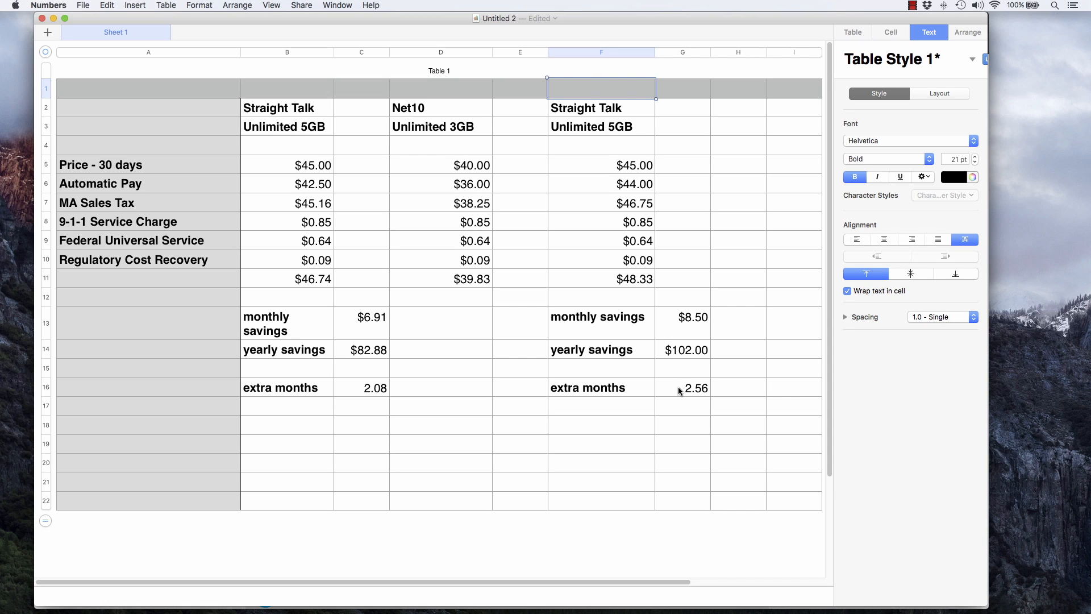